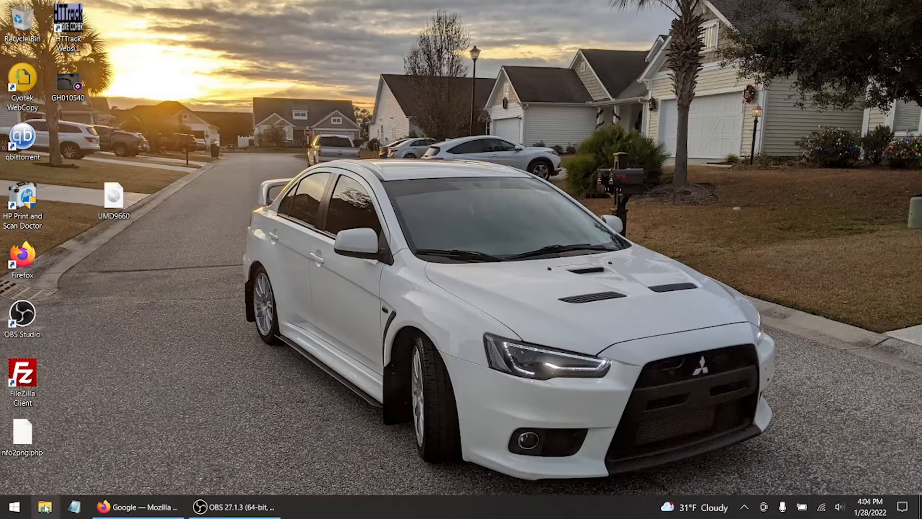
Create a folder named ISO at the root of SDXC (D:) and open it.
left_click(46, 507)
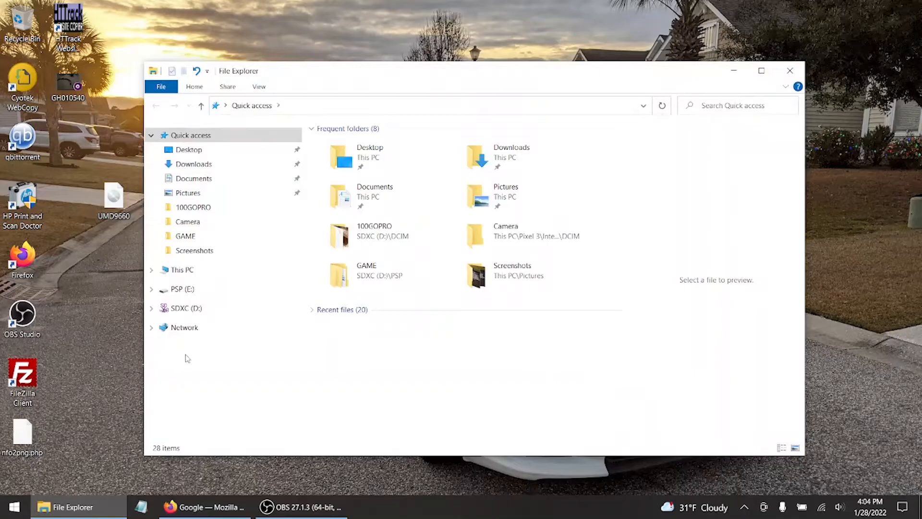
left_click(186, 308)
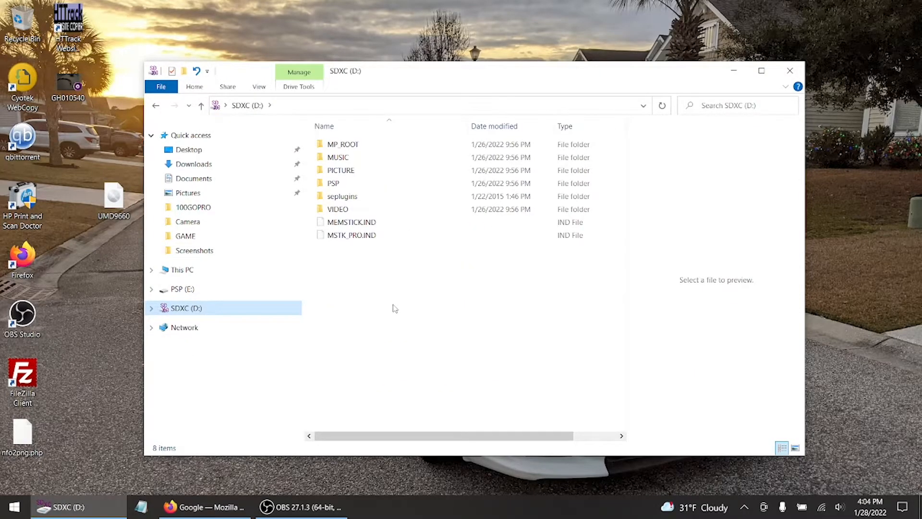
mouse_move(344, 292)
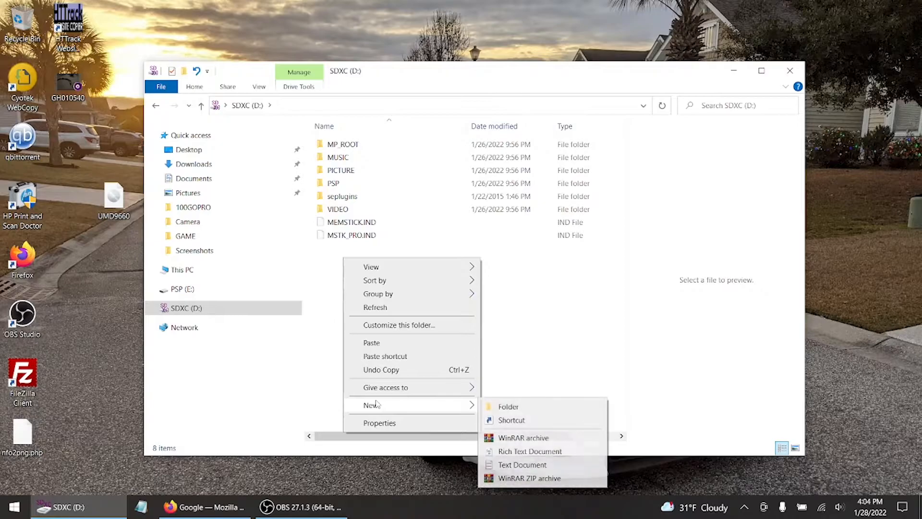
left_click(507, 406)
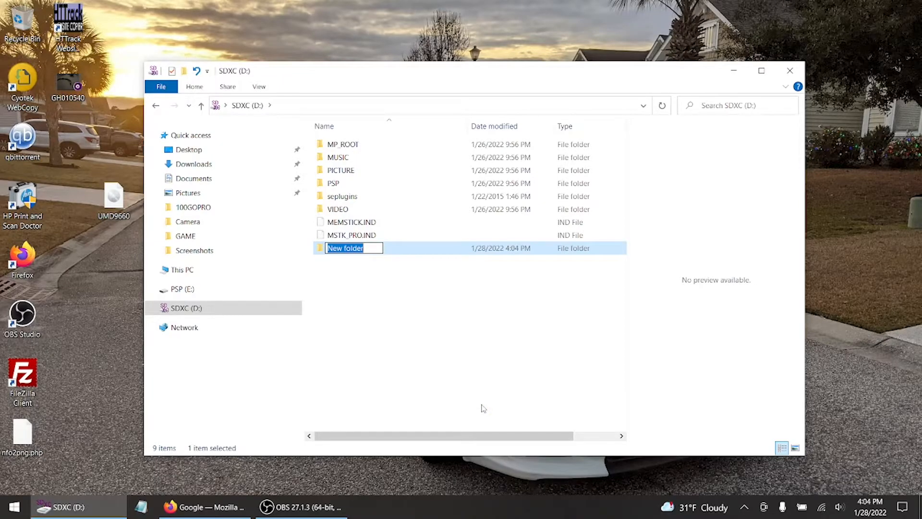
type("ISO")
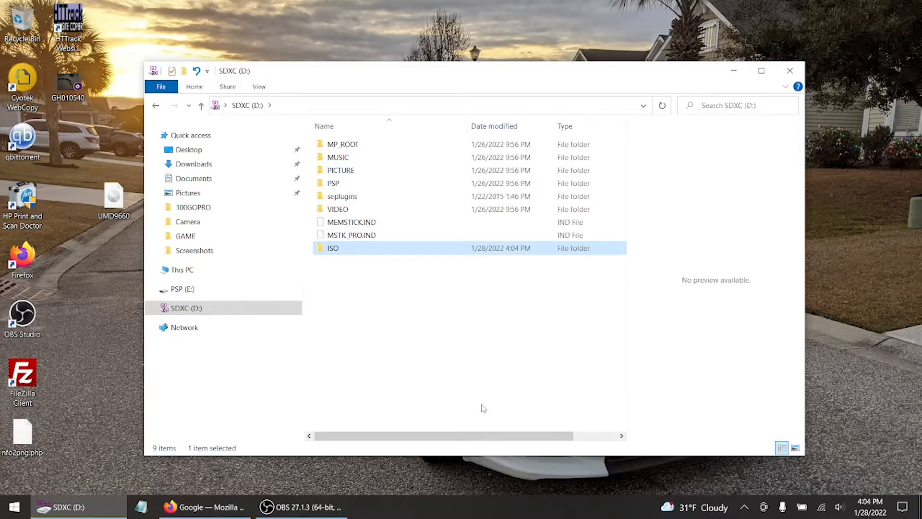
double_click(333, 248)
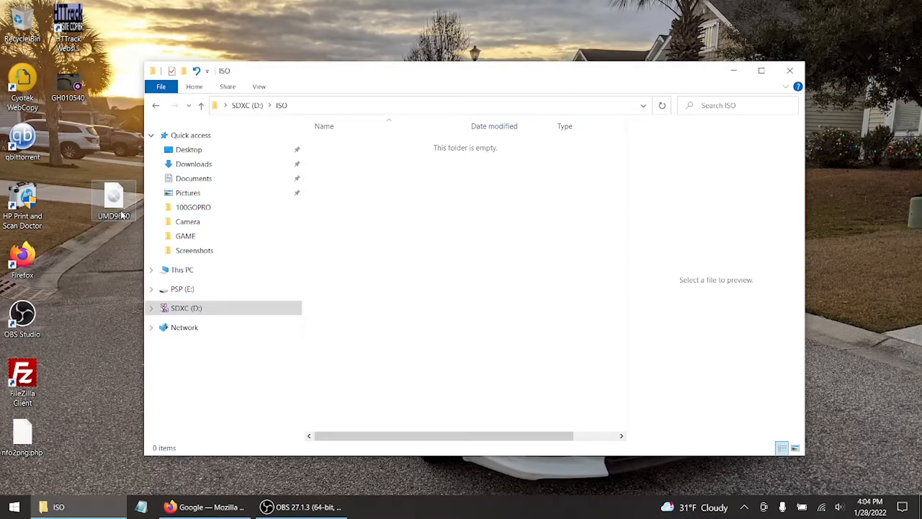
Copy the 493 MB UMD9660 disc image from the desktop into ISO, then close Explorer.
right_click(112, 197)
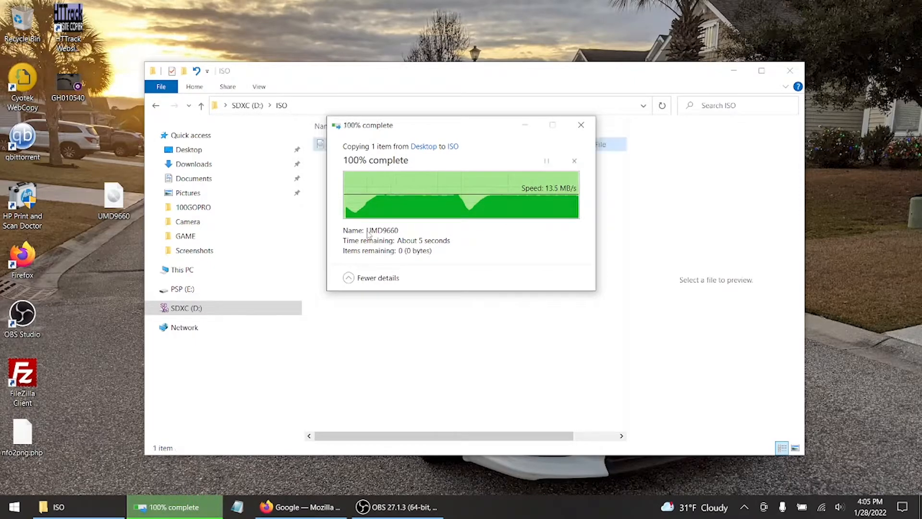
left_click(581, 125)
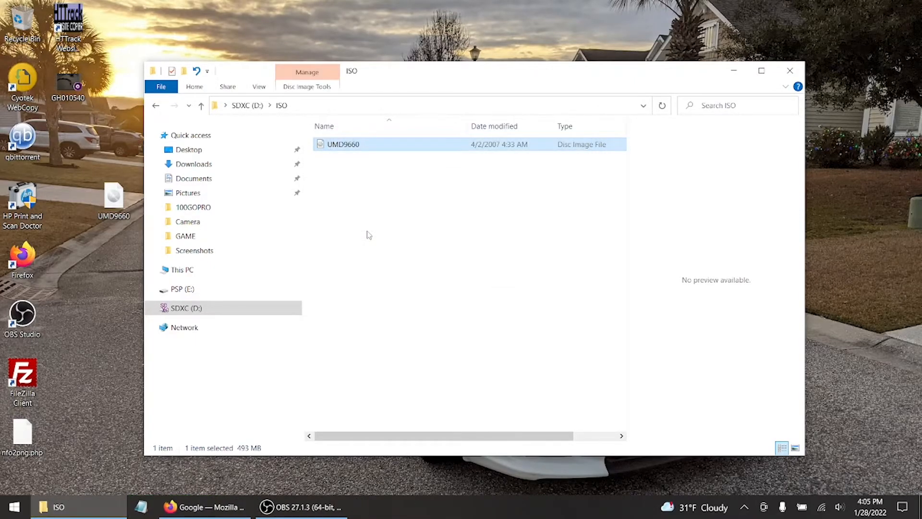
mouse_move(676, 142)
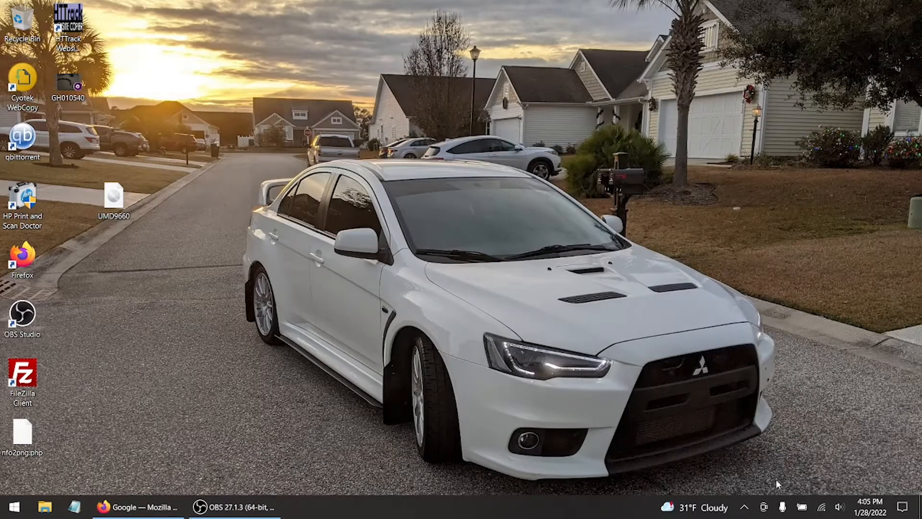
Eject SDXC (D:) from the system tray's Safely Remove Hardware icon.
left_click(744, 507)
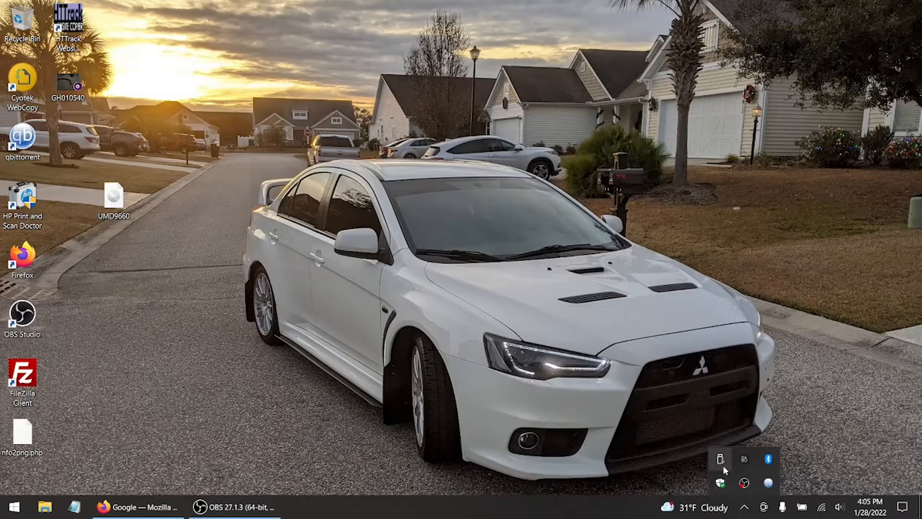
left_click(719, 458)
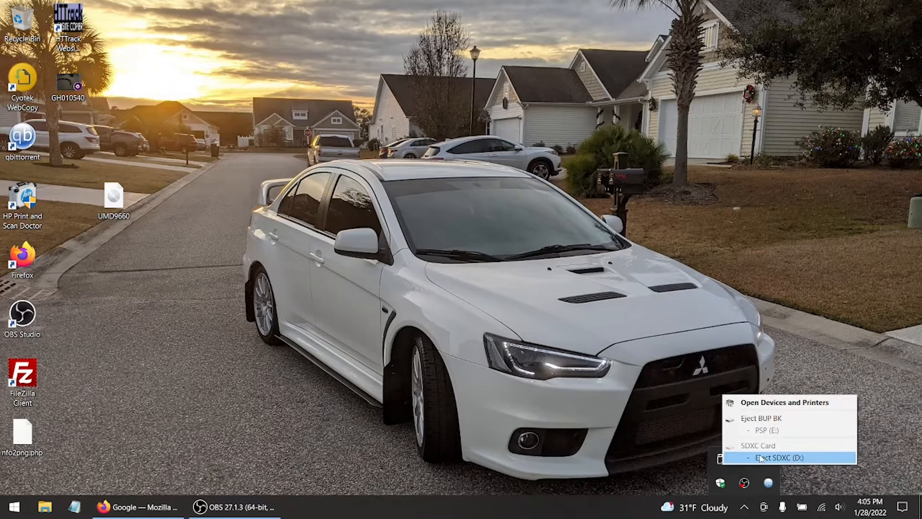
left_click(778, 457)
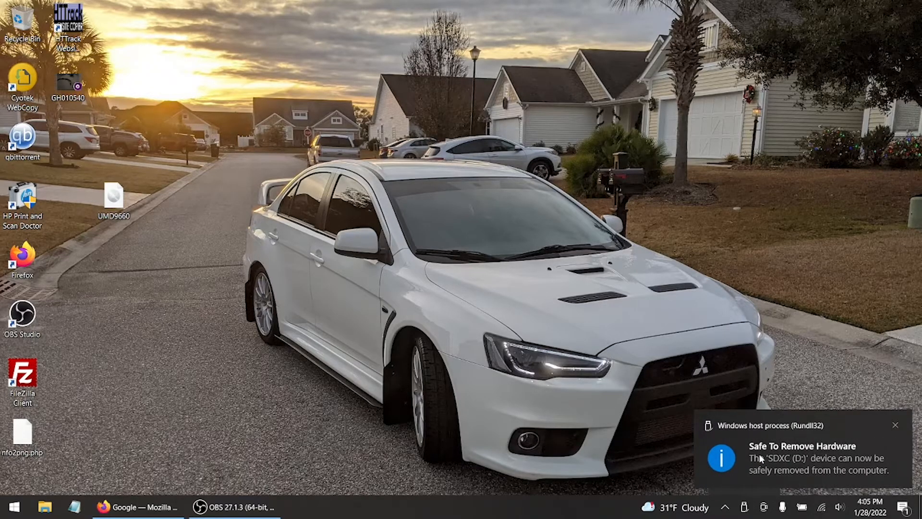